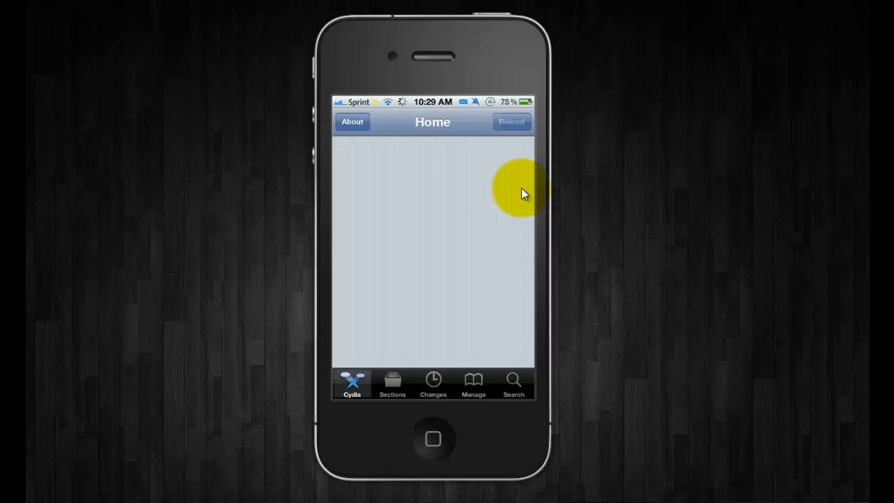
Launch Cydia and let the Welcome to Cydia Home page load with featured packages.
left_click(511, 121)
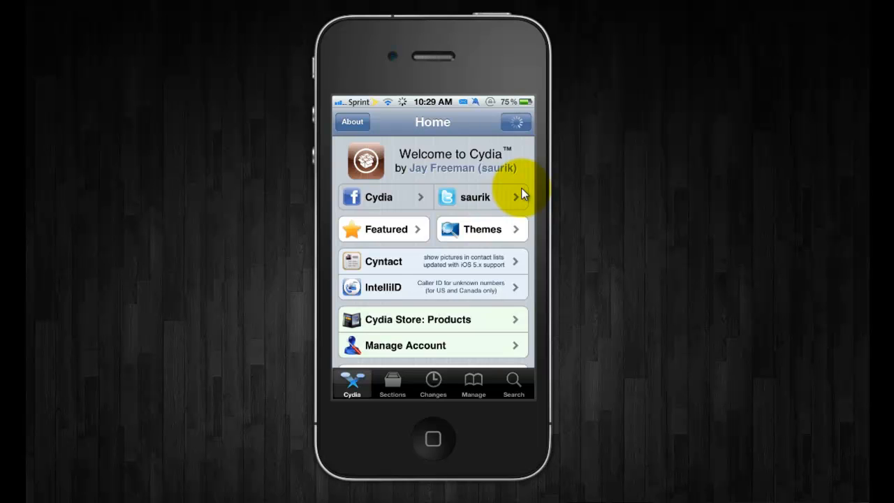
left_click(516, 122)
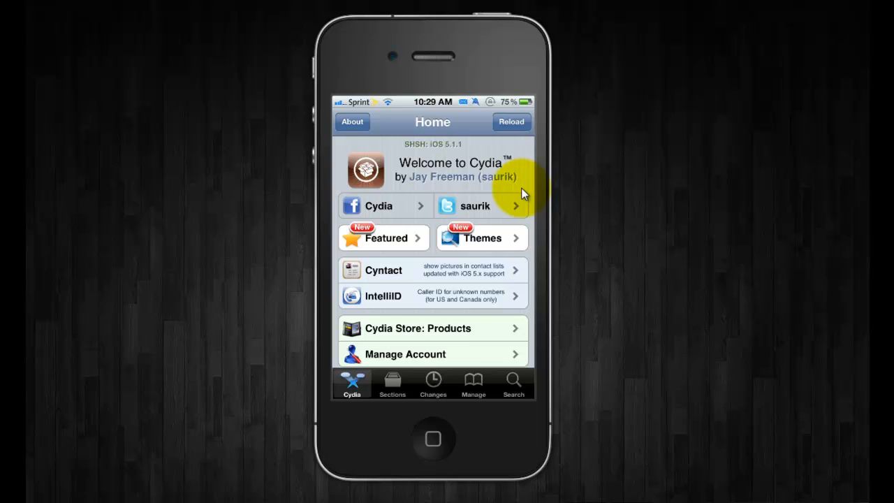
Search Cydia for 'Blackout' and reach the Blackout 1.0.0 details page in Tweaks.
left_click(514, 383)
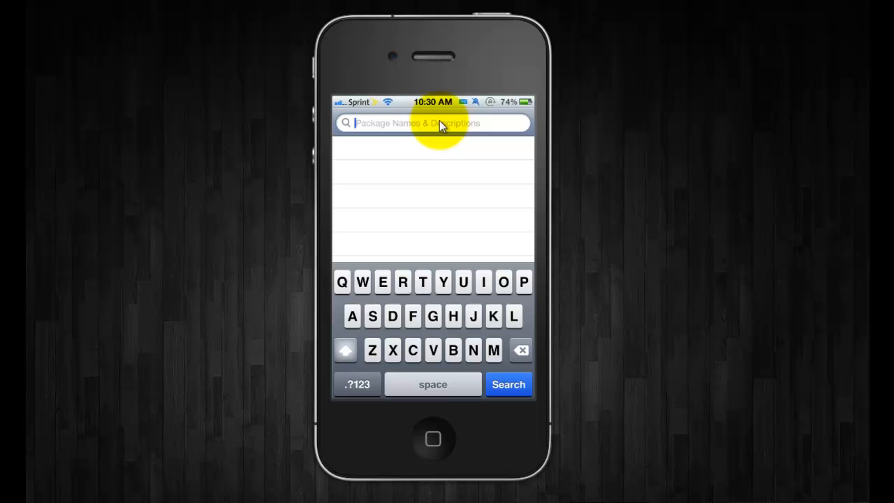
type("Blackout")
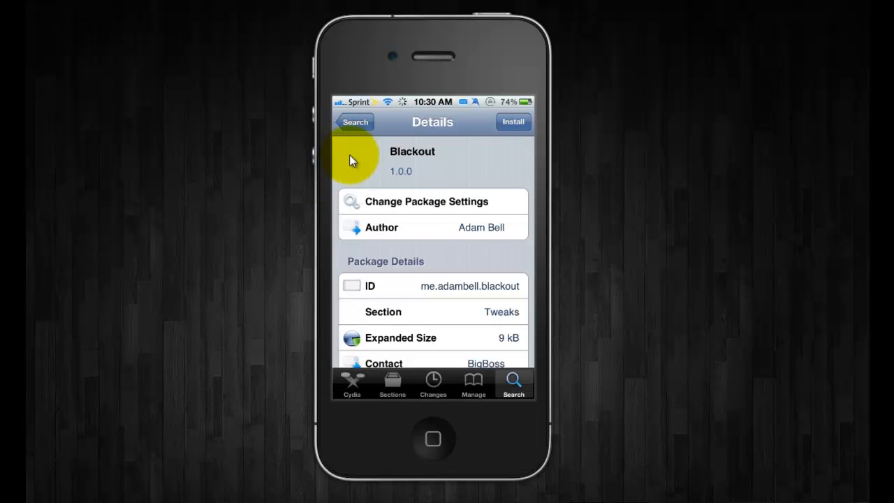
Install the Blackout tweak and confirm, ending with the 'Installed Blackout' completion log.
left_click(514, 121)
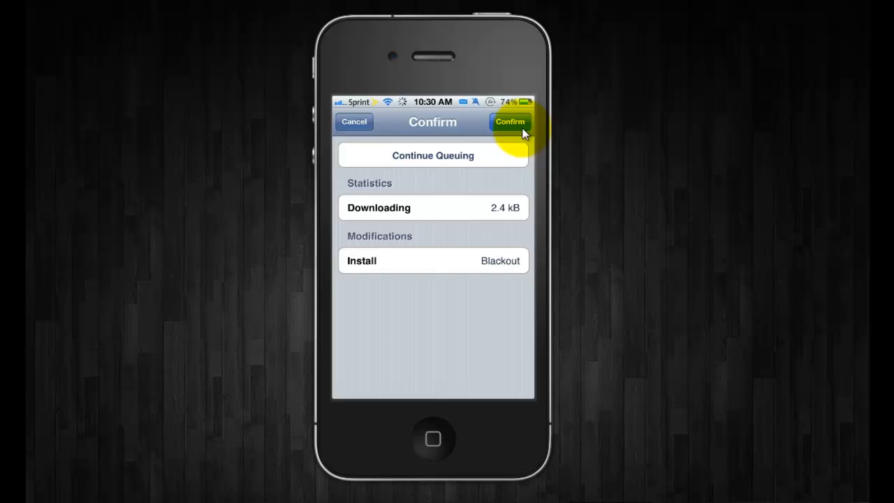
left_click(511, 121)
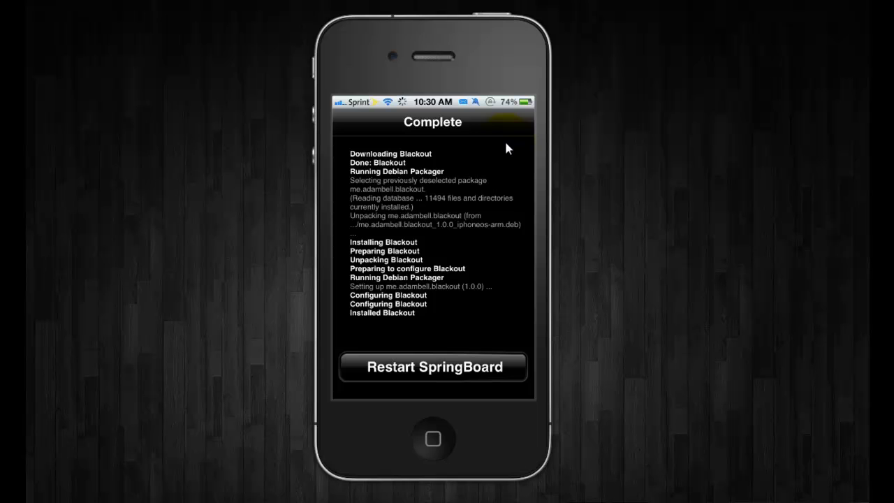
Restart SpringBoard so the home screen with folders and dock returns.
left_click(422, 369)
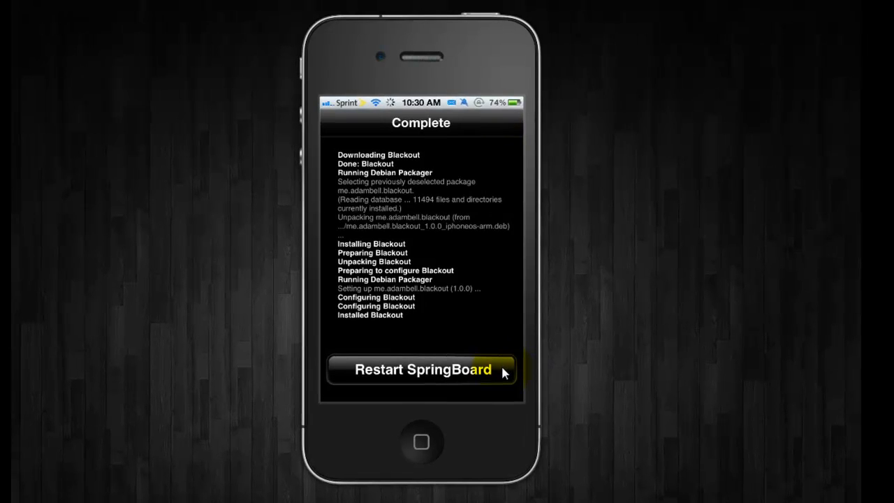
left_click(422, 369)
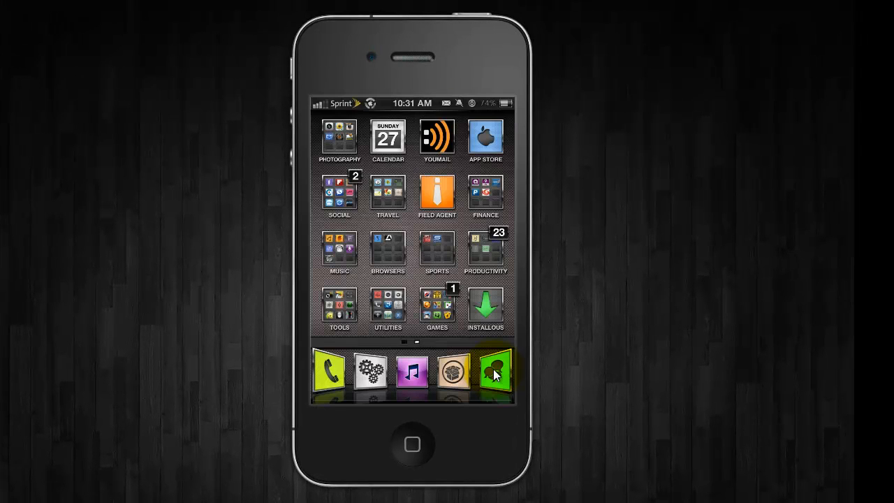
mouse_move(464, 210)
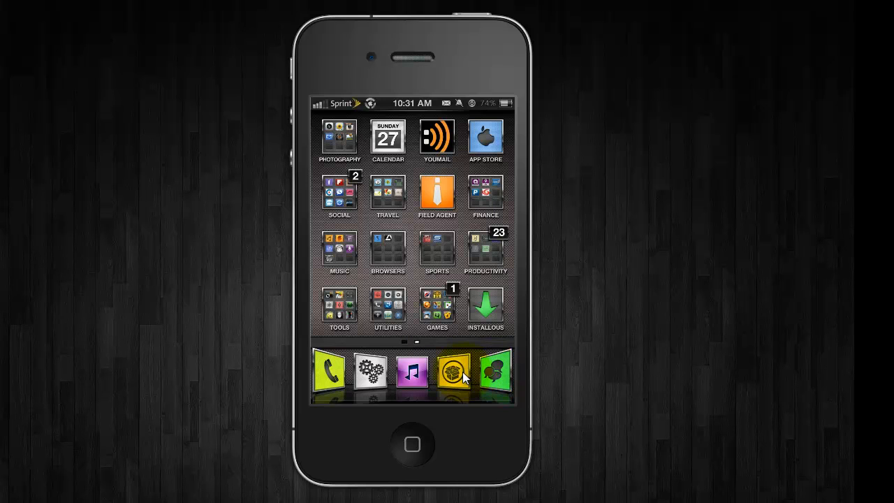
Relaunch Cydia from the dock, now showing a black status bar.
left_click(453, 371)
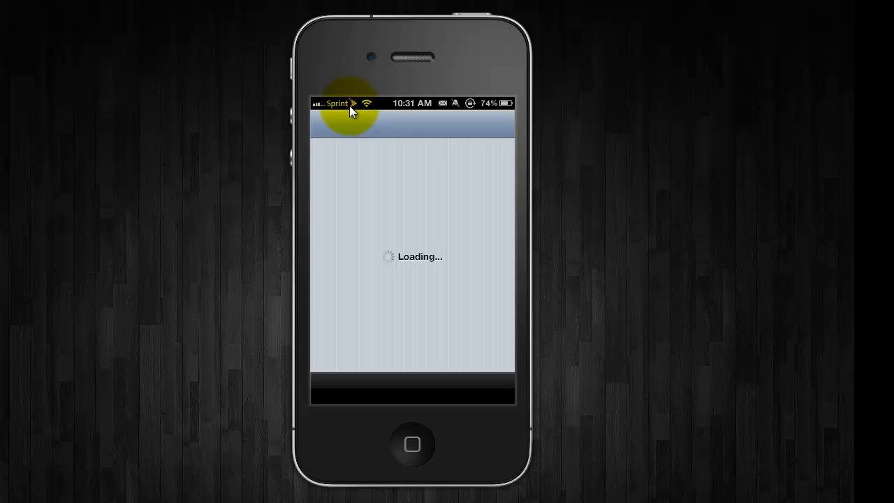
mouse_move(510, 189)
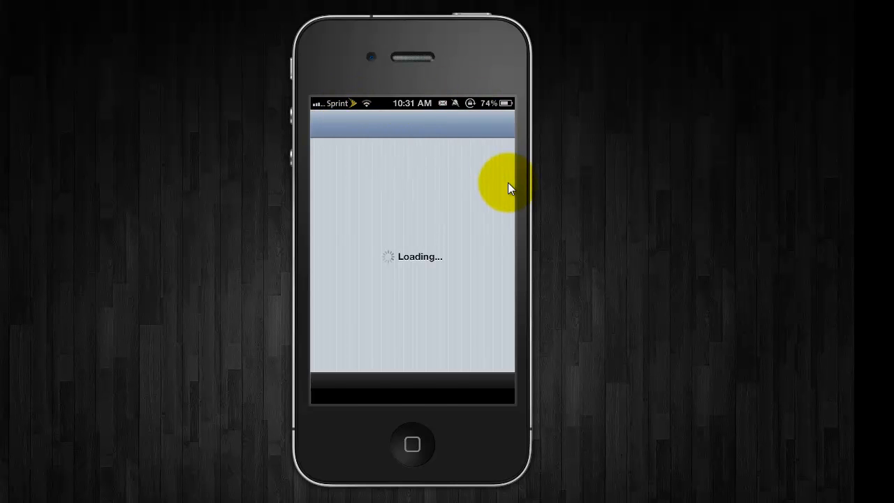